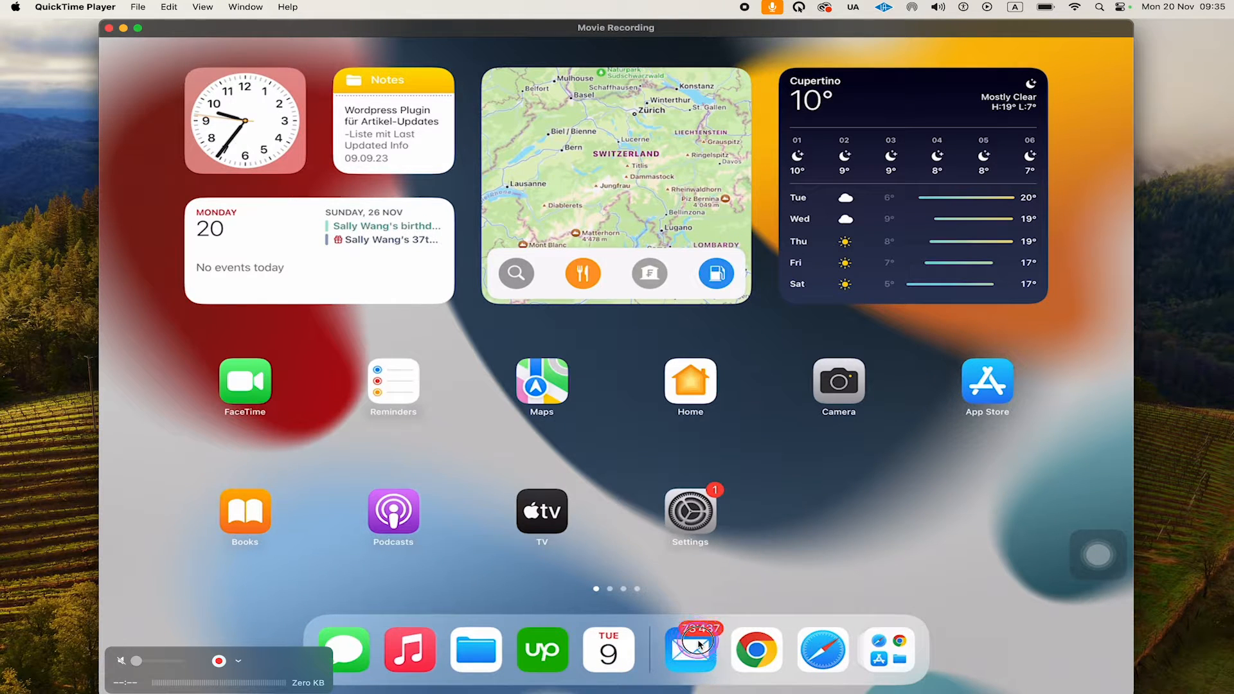
# Launch Mail from the Dock to show the inbox.
pyautogui.click(690, 650)
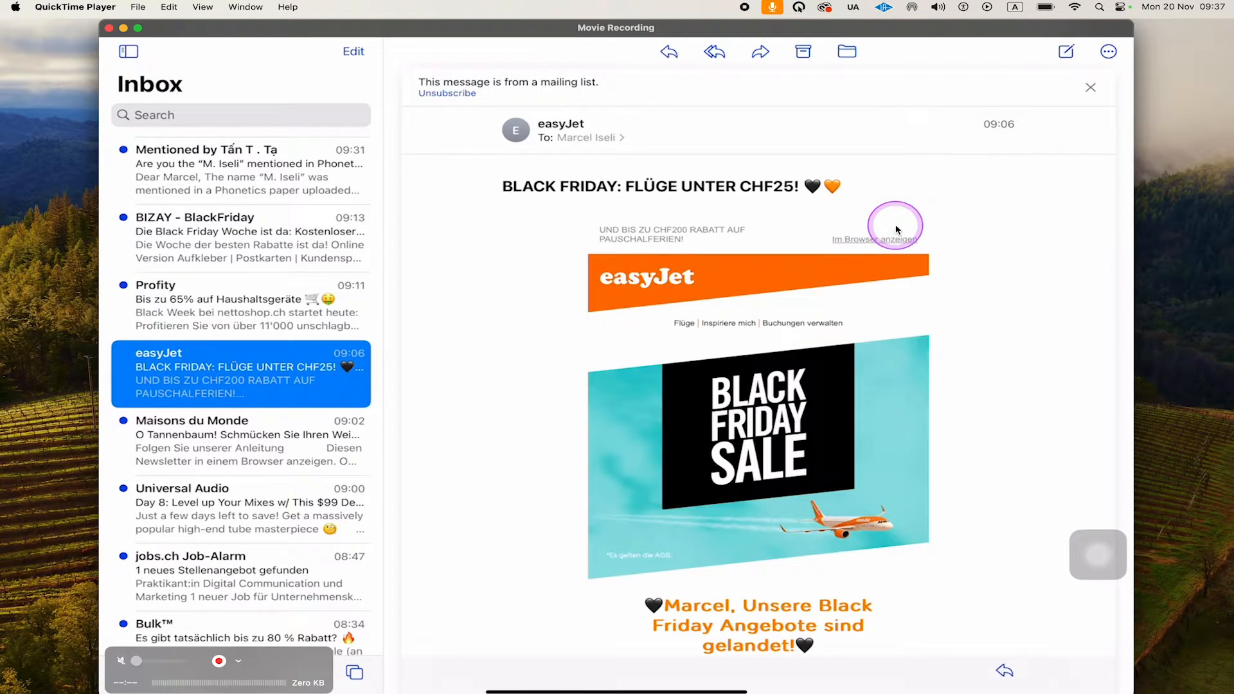
pyautogui.moveTo(1040, 87)
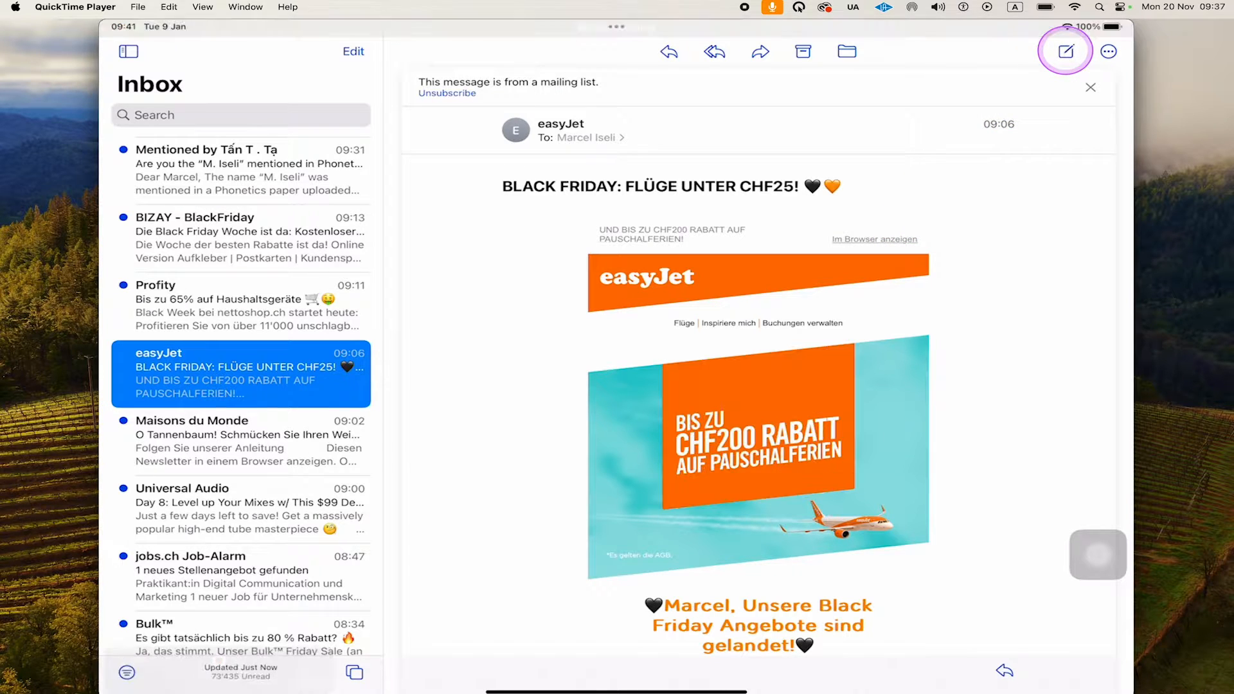
pyautogui.click(1065, 51)
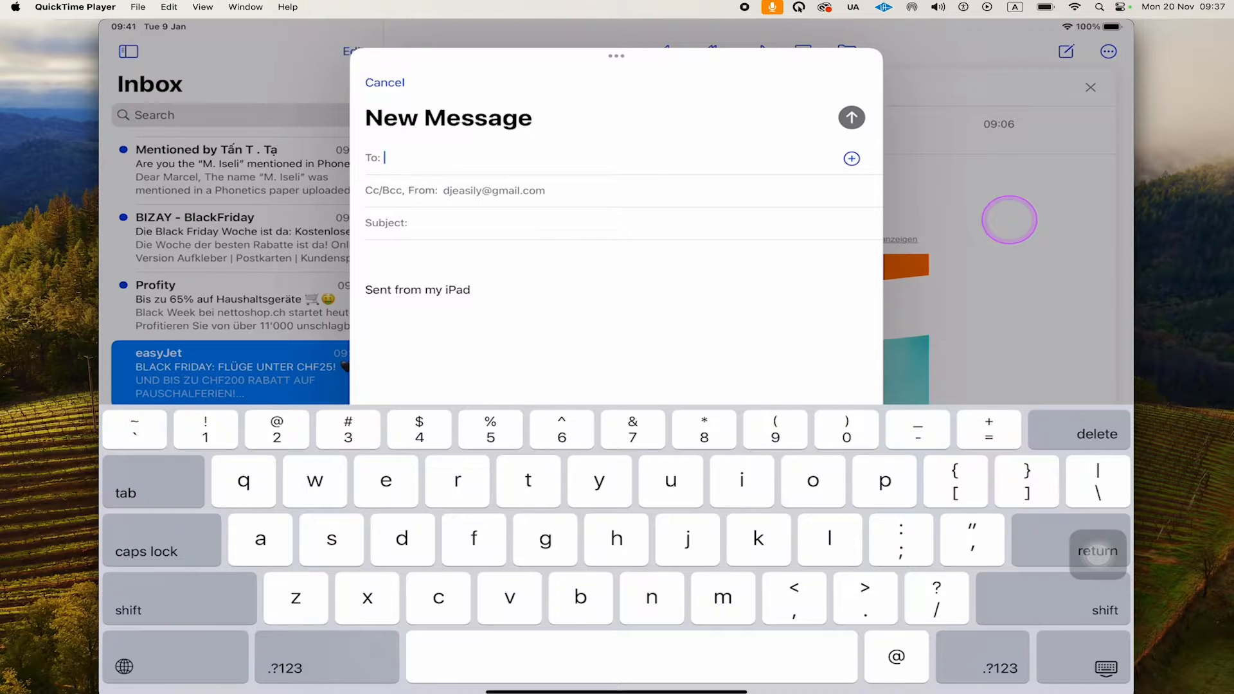
pyautogui.write('reiceiver@reicever.com')
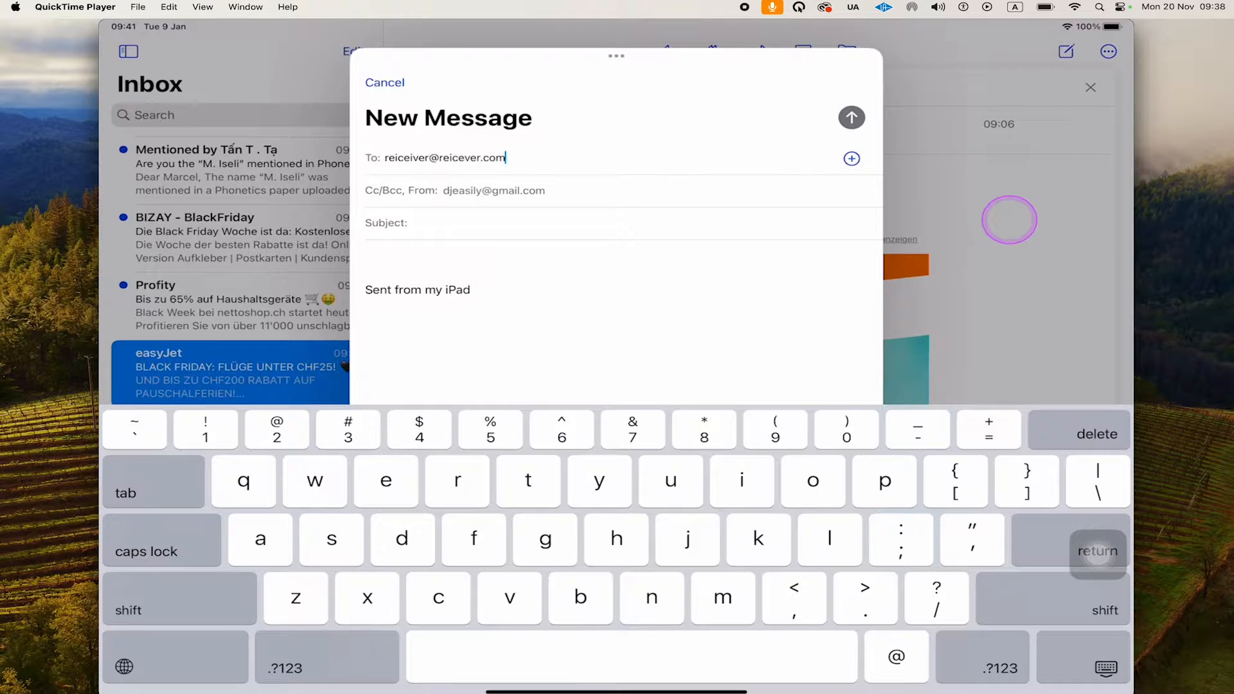
pyautogui.write('Please see attached')
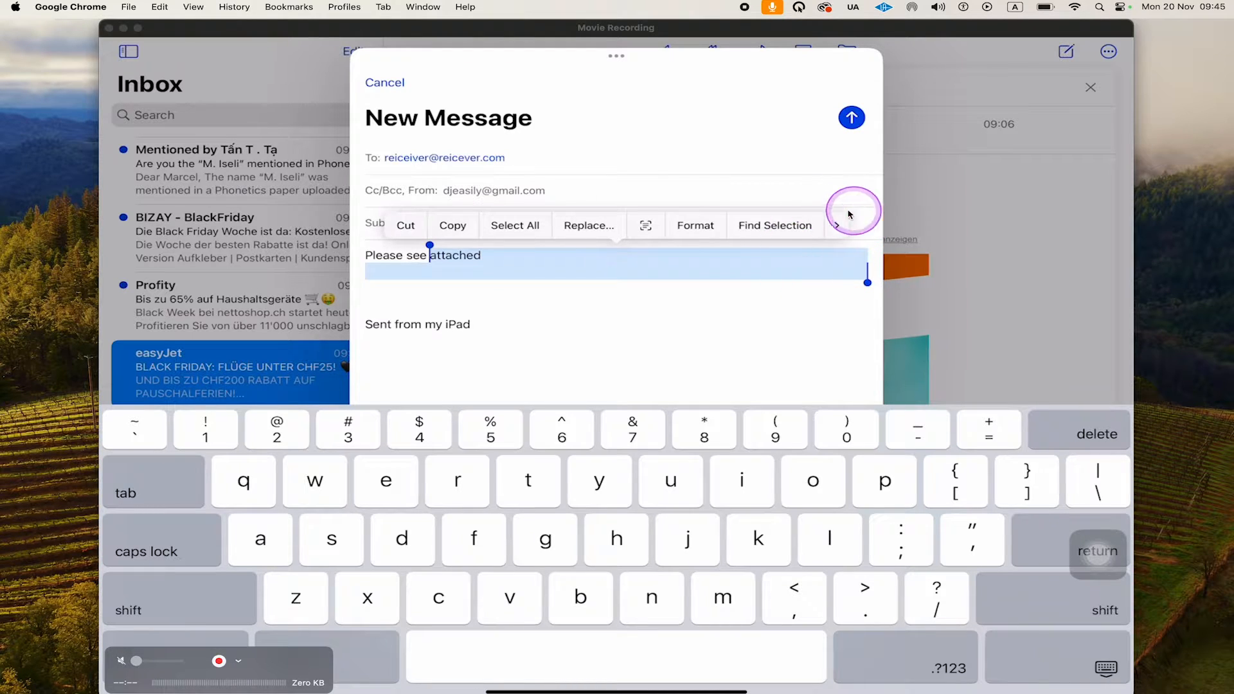
# Page through the body's edit menu to reach the Attach File option.
pyautogui.click(853, 214)
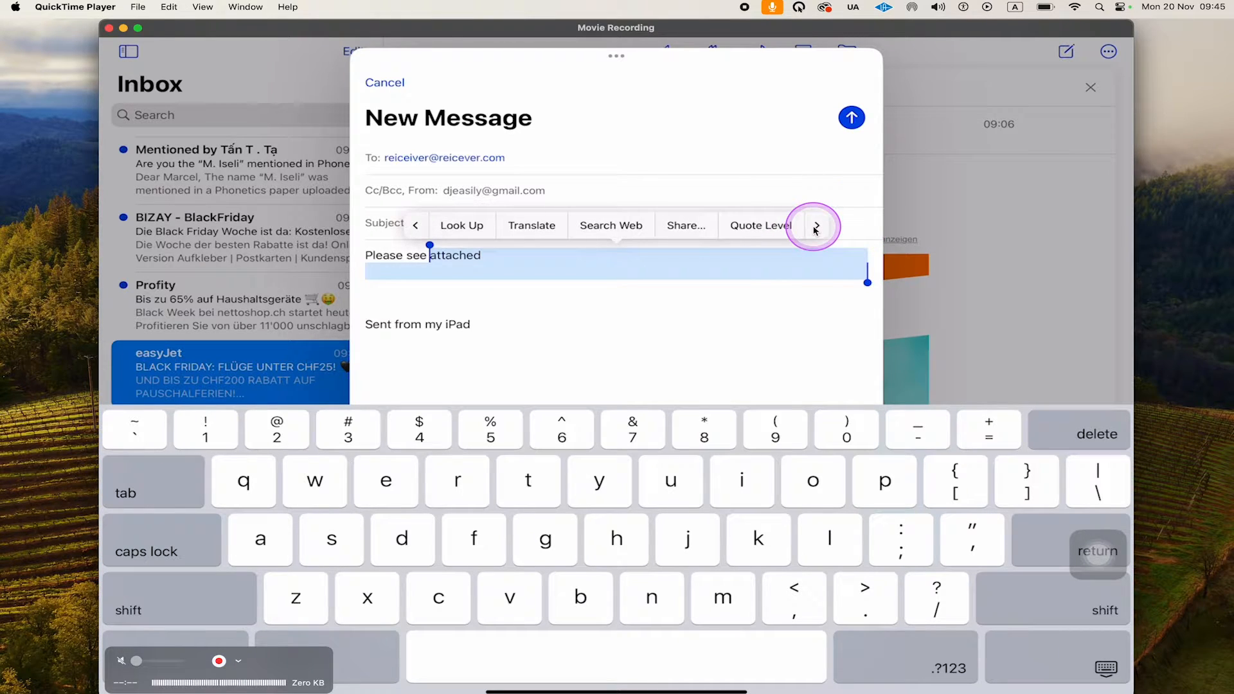
pyautogui.click(814, 226)
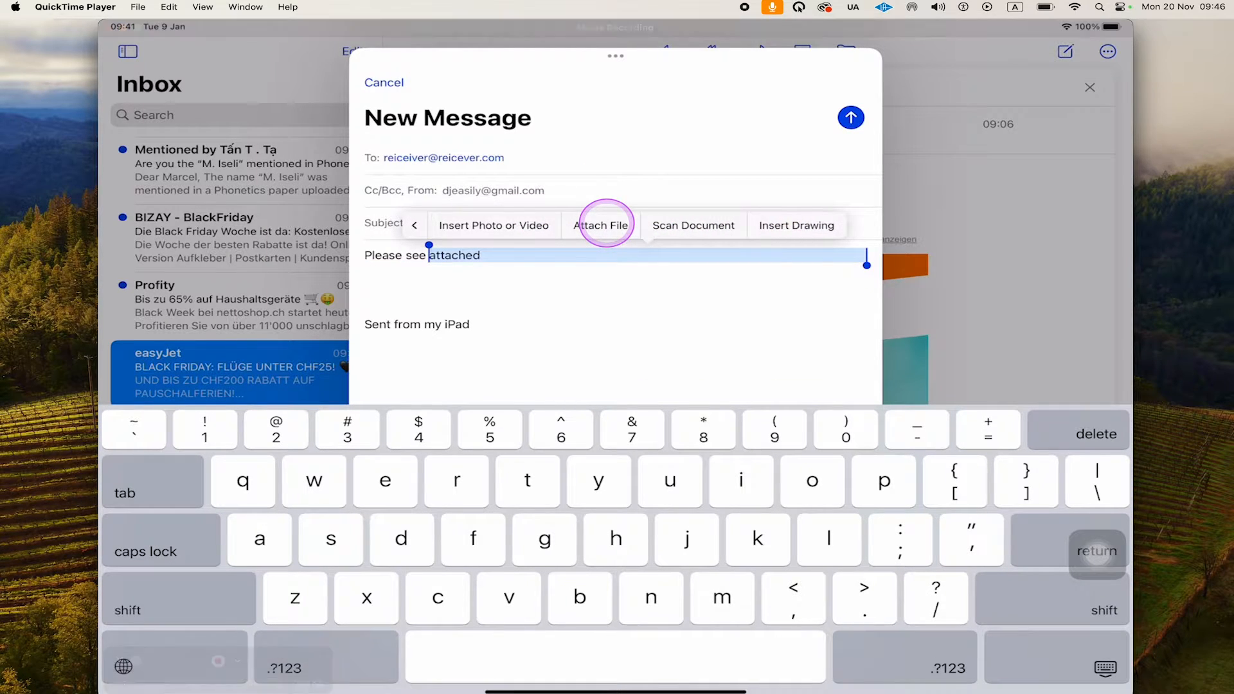
# Choose Attach File and browse to On My iPad > Downloads.
pyautogui.click(602, 225)
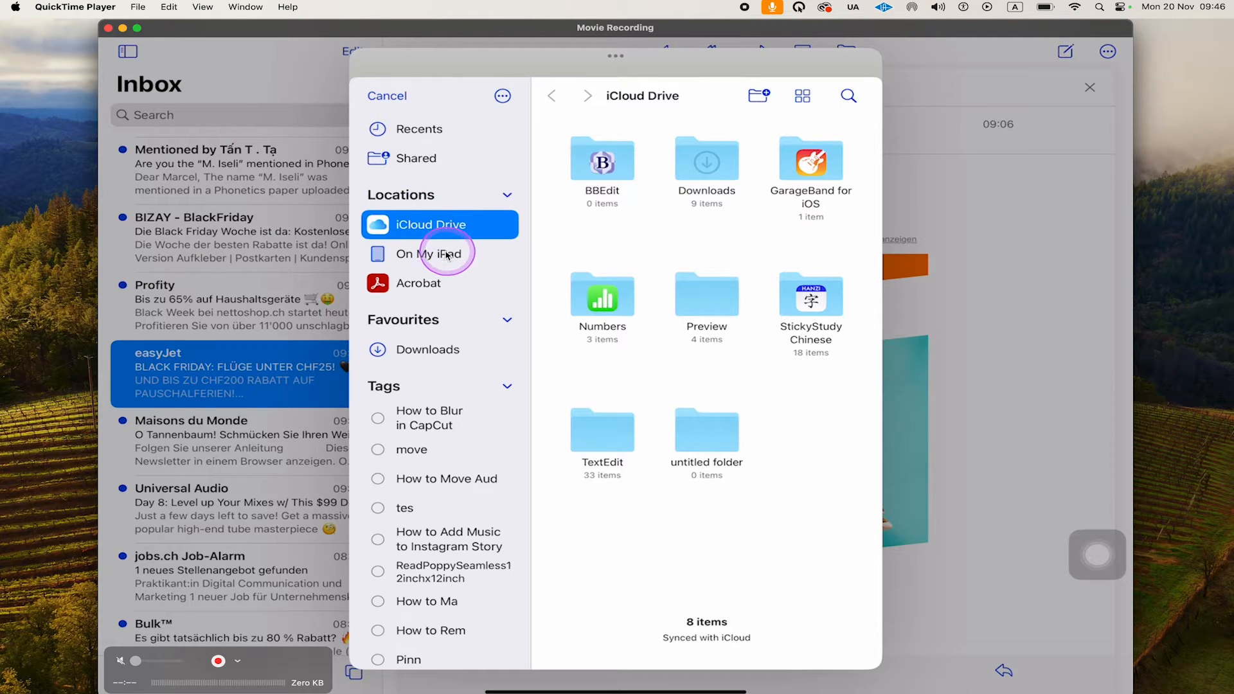
pyautogui.moveTo(411, 355)
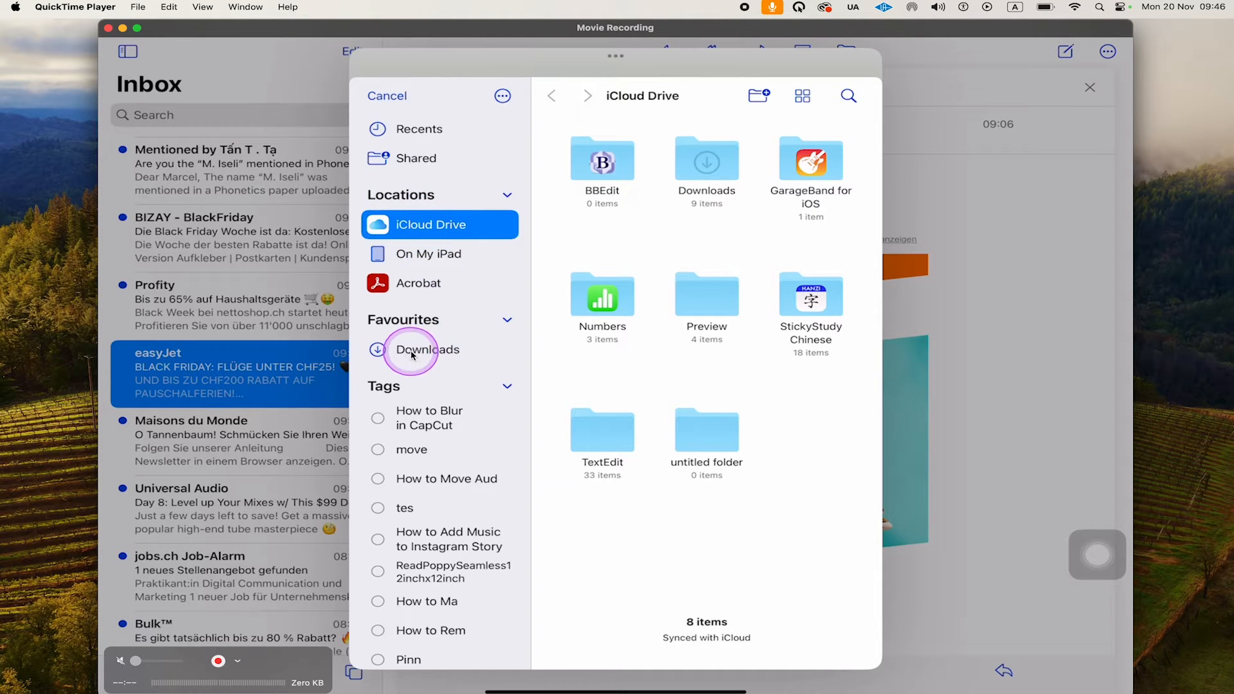
pyautogui.click(429, 253)
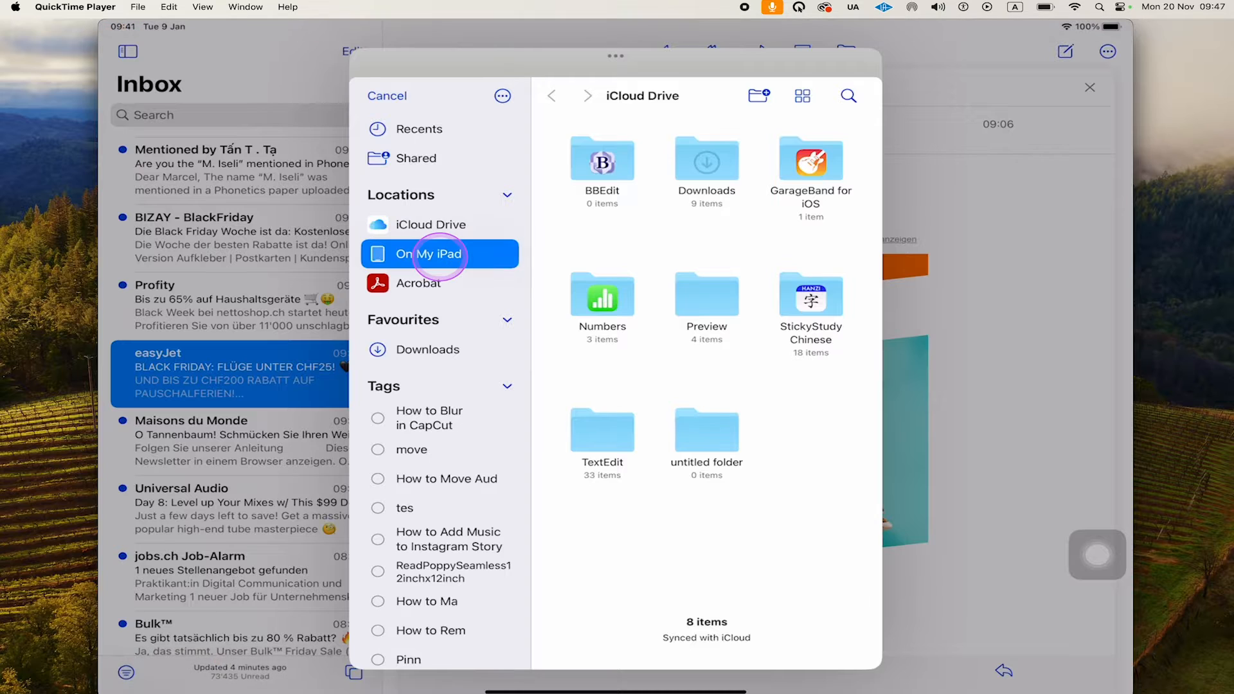
pyautogui.click(429, 350)
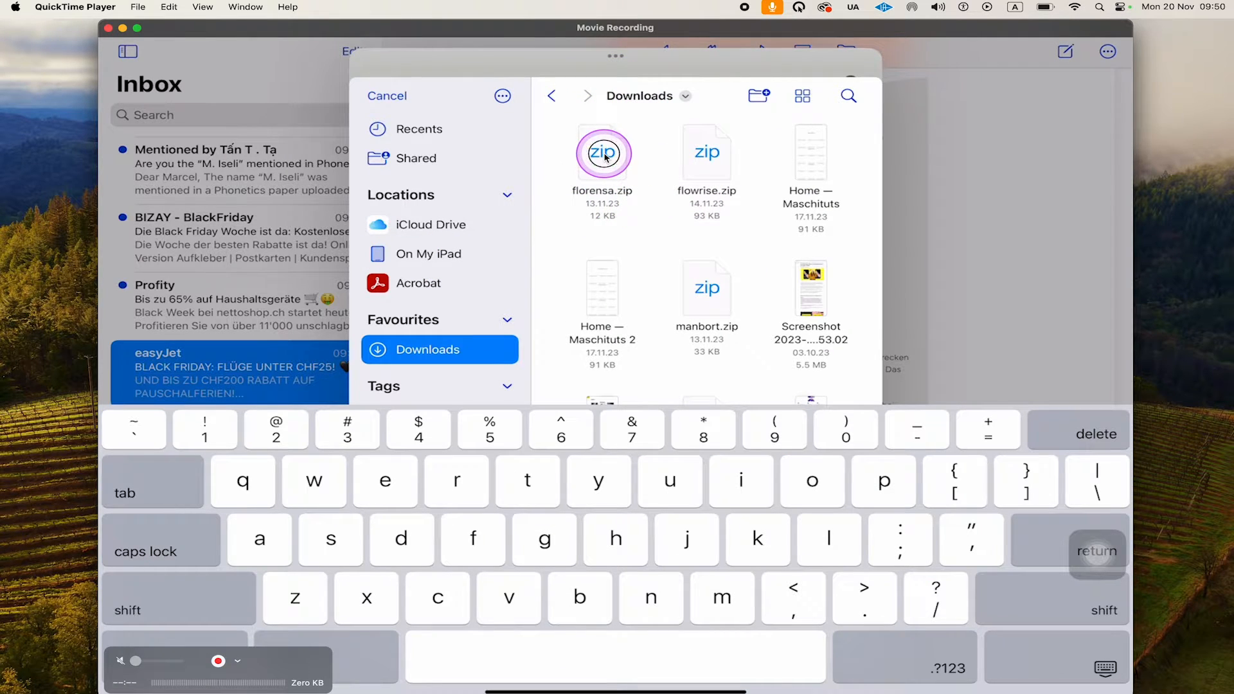
# Attach florensa.zip (12 KB) from Downloads to the draft.
pyautogui.click(602, 153)
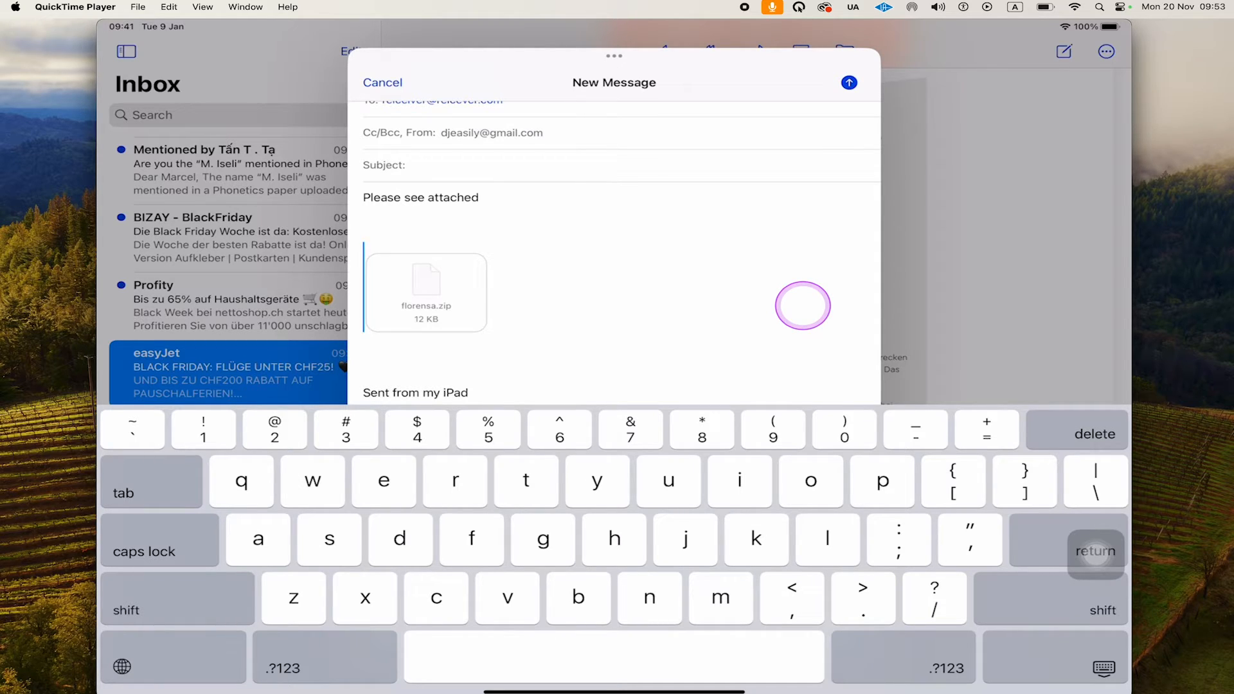
pyautogui.moveTo(849, 83)
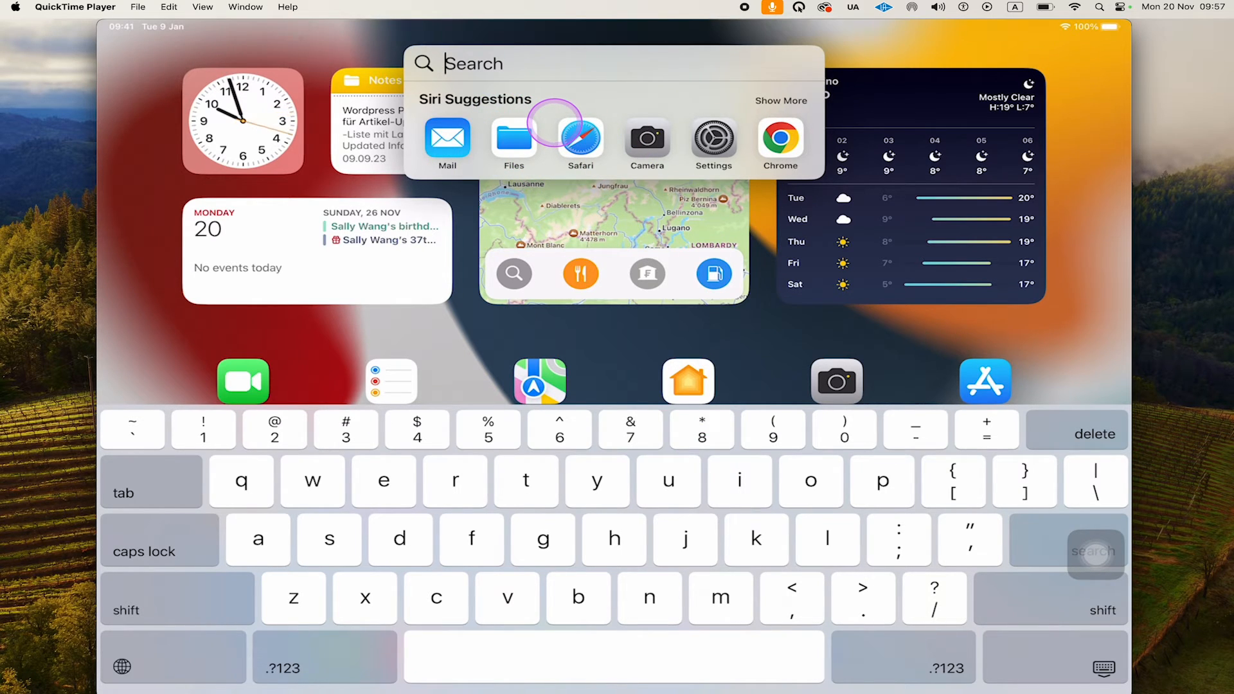
# Search Spotlight for 'files' and launch the Files app.
pyautogui.write('files')
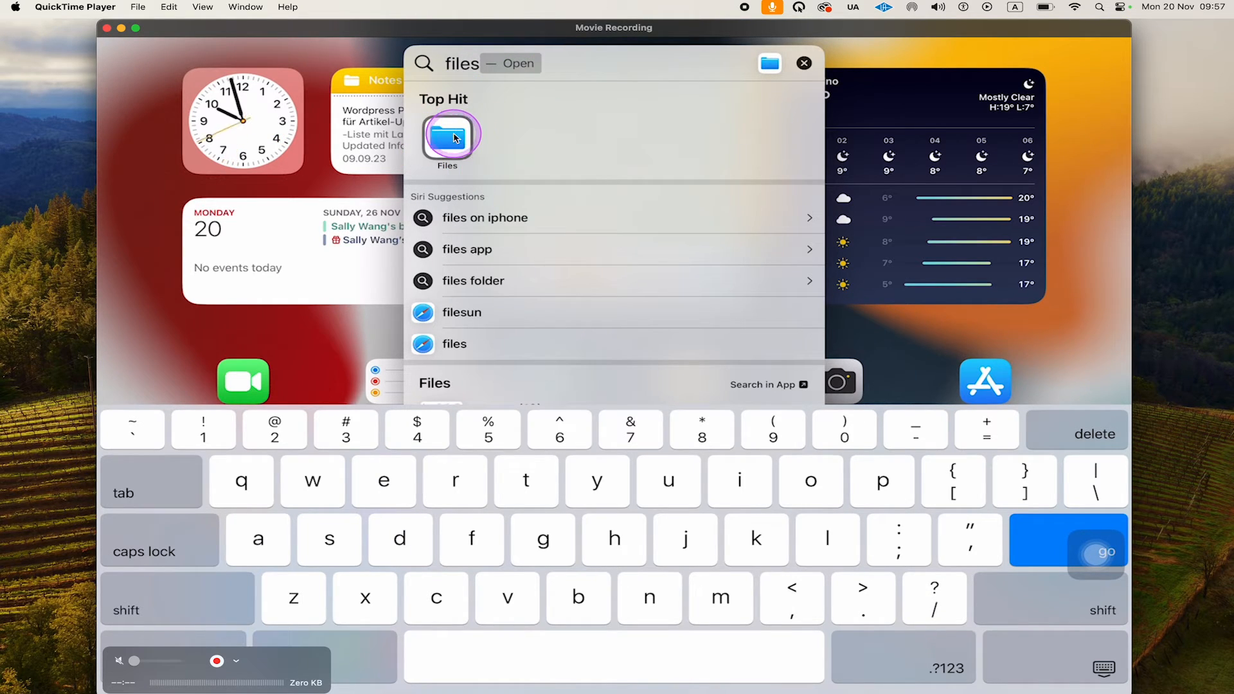
pyautogui.click(447, 137)
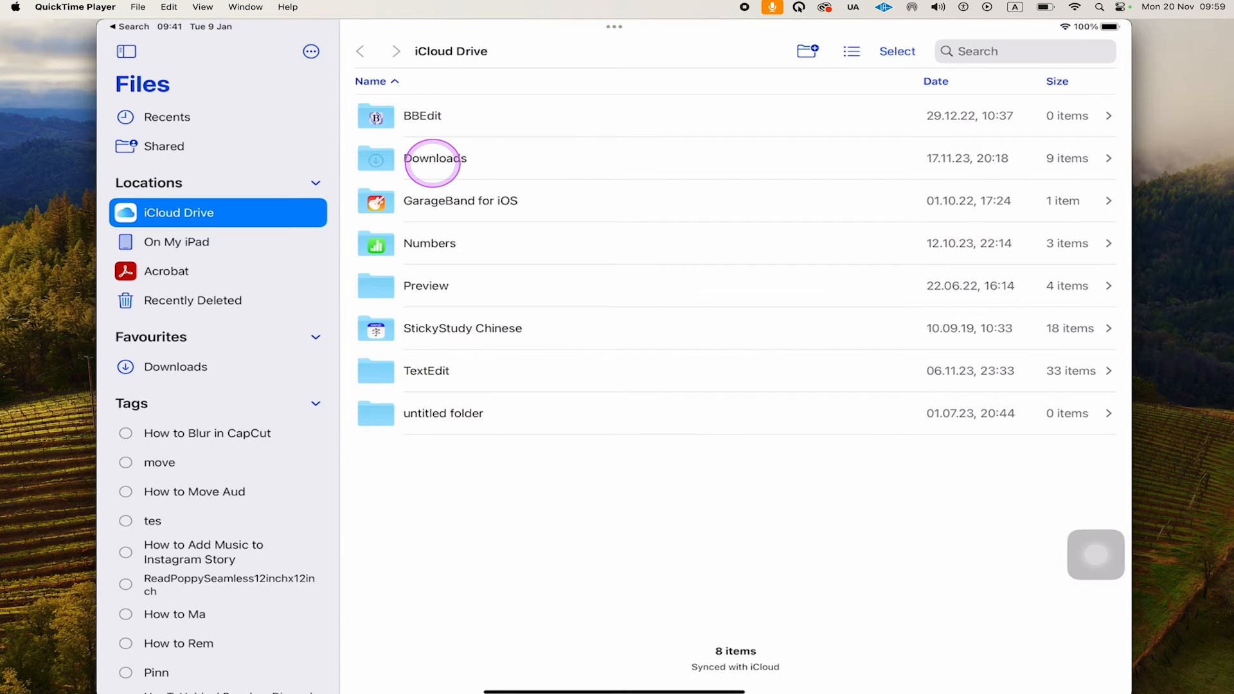
# Share manbort.zip from Downloads to Mail, creating a new message with it attached.
pyautogui.doubleClick(435, 158)
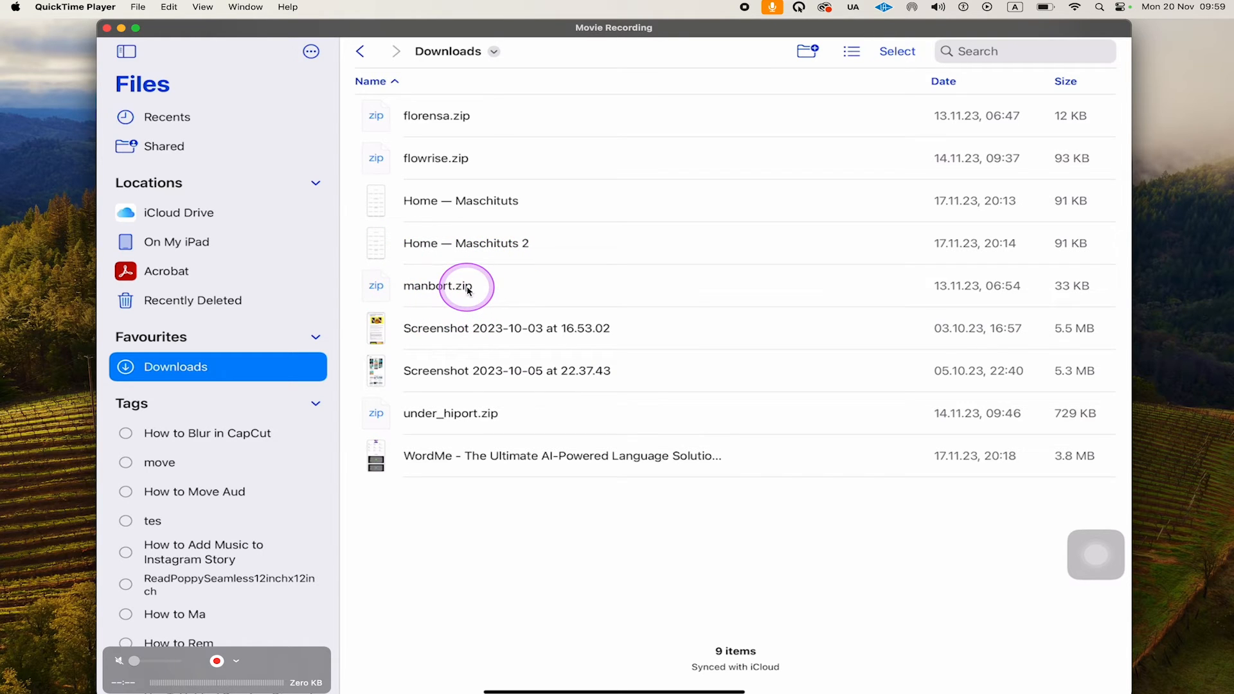
pyautogui.click(437, 285)
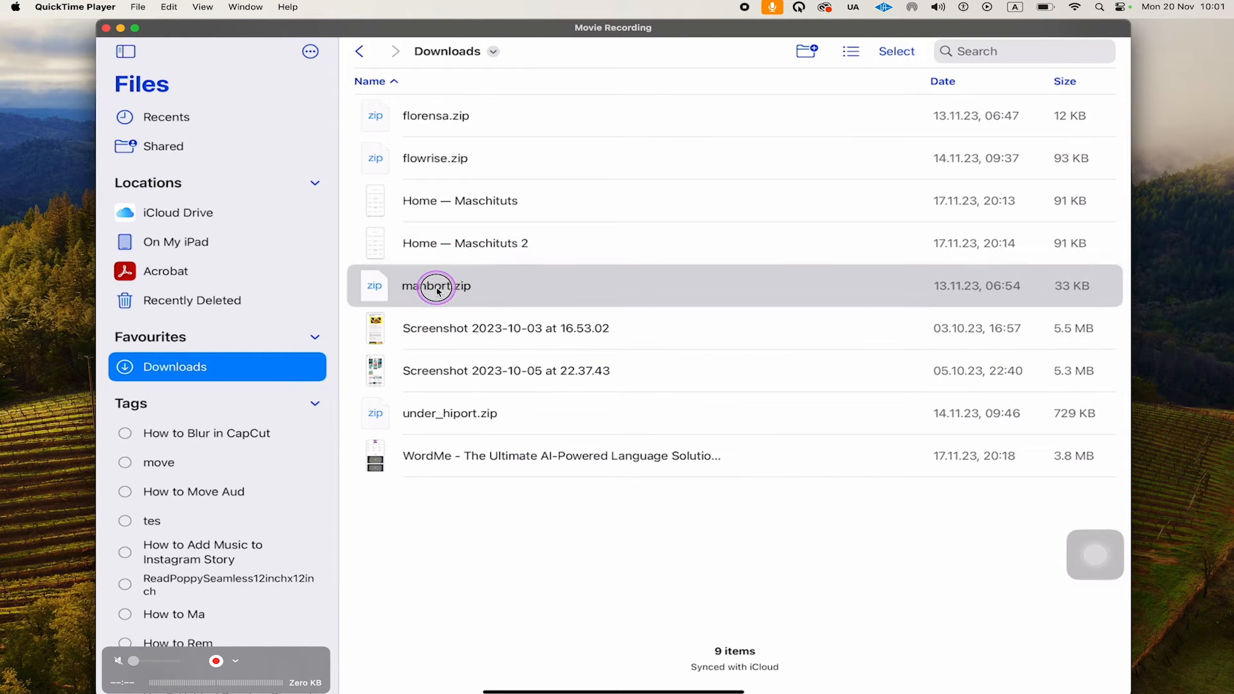
pyautogui.rightClick(436, 286)
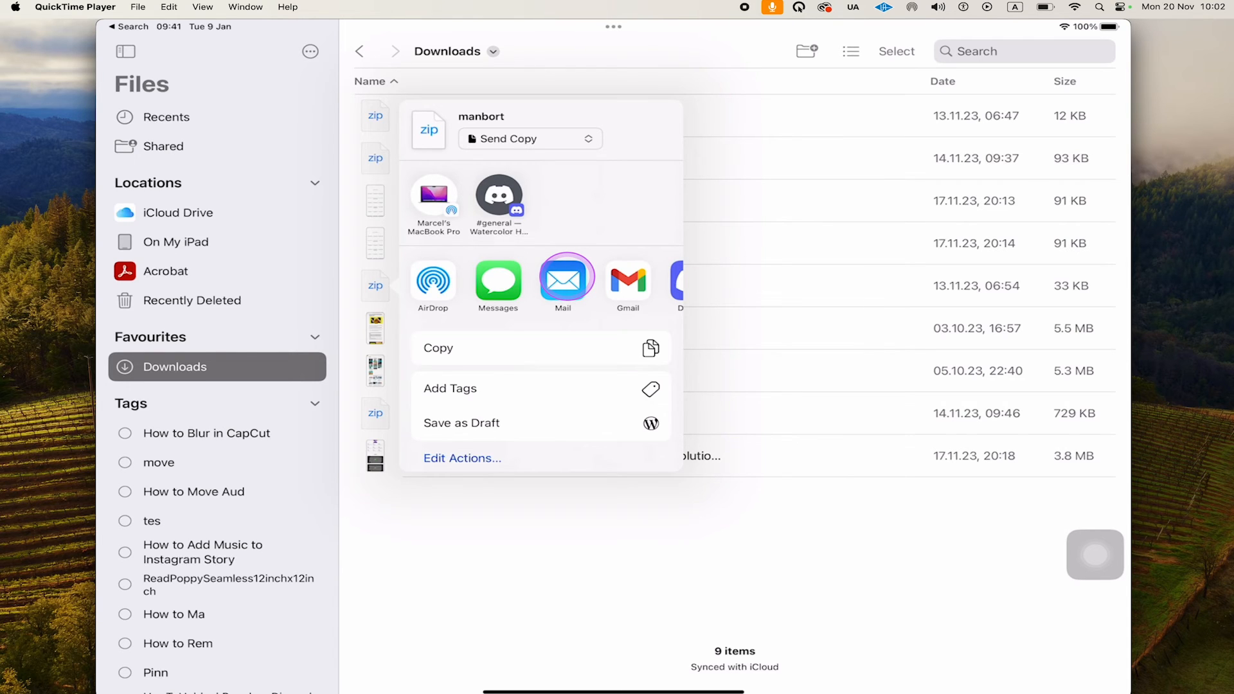
pyautogui.click(565, 280)
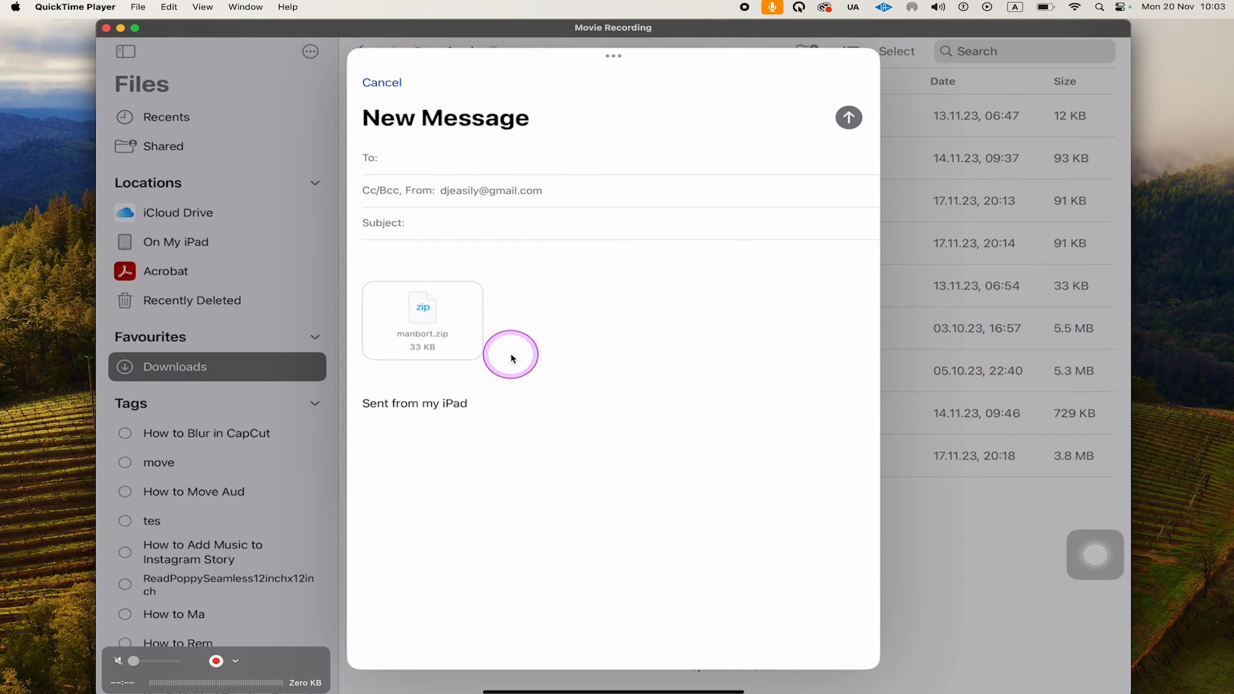
pyautogui.moveTo(501, 396)
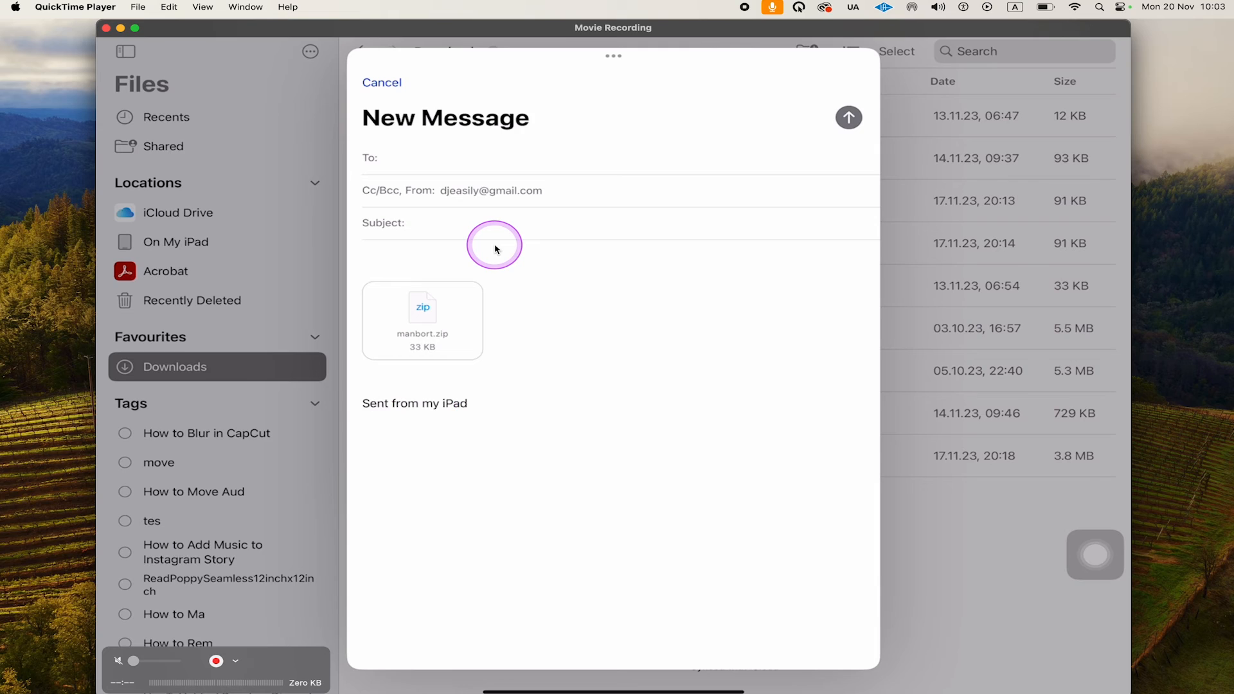
pyautogui.moveTo(502, 346)
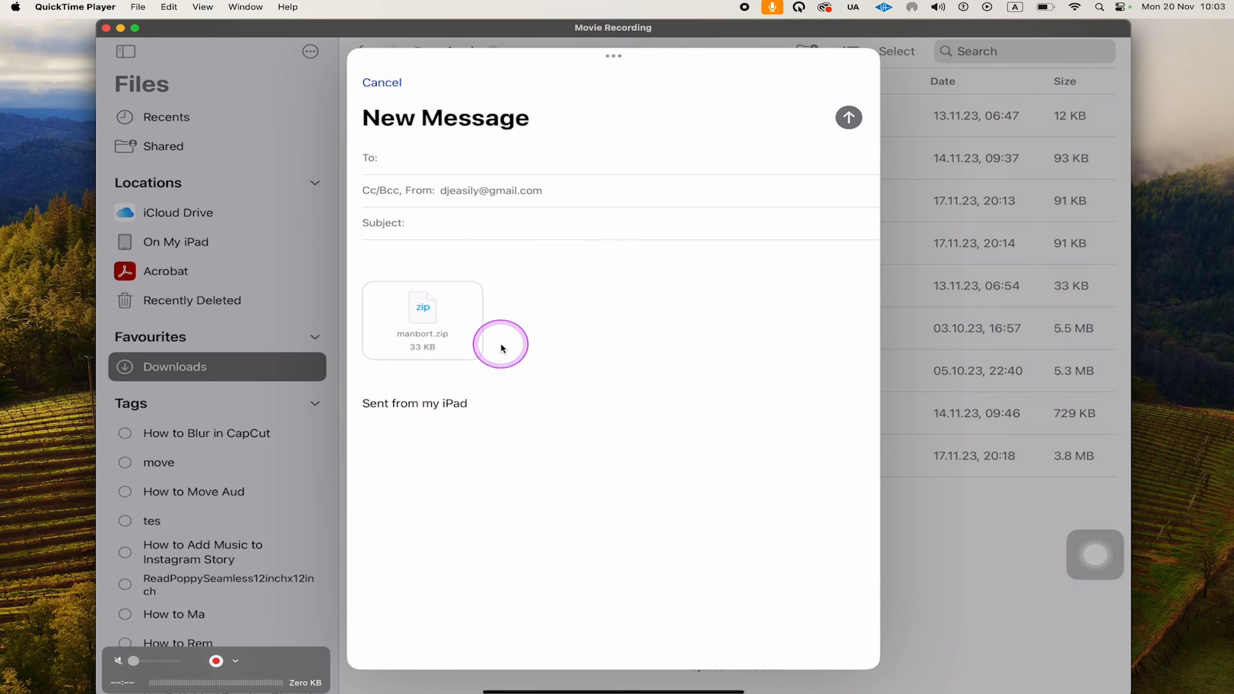
pyautogui.moveTo(848, 118)
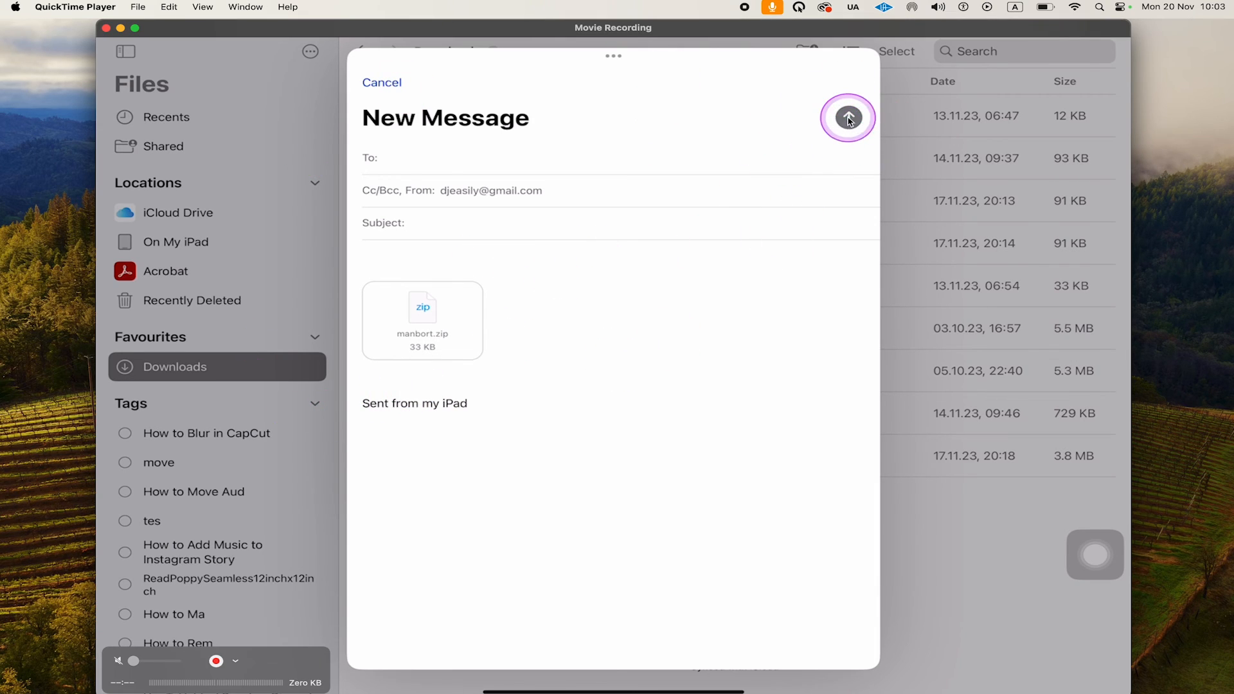